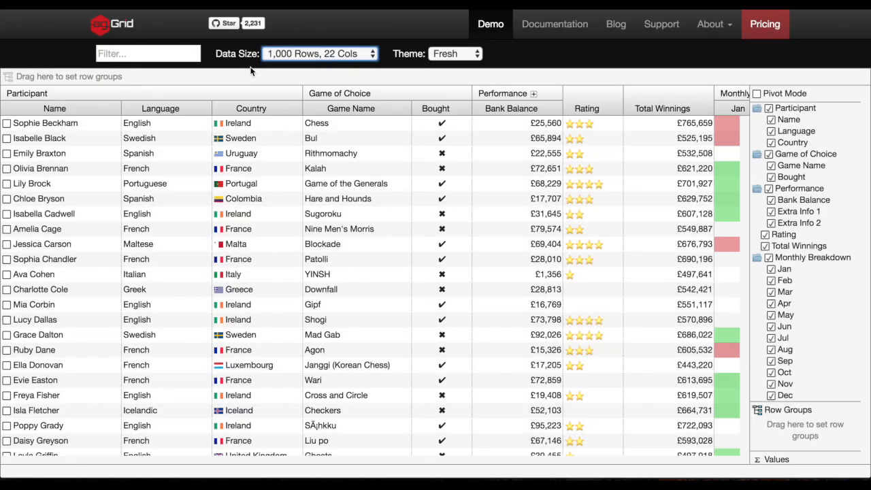
Sort the rows by Language, then by Country, and clear the sorting.
click(160, 108)
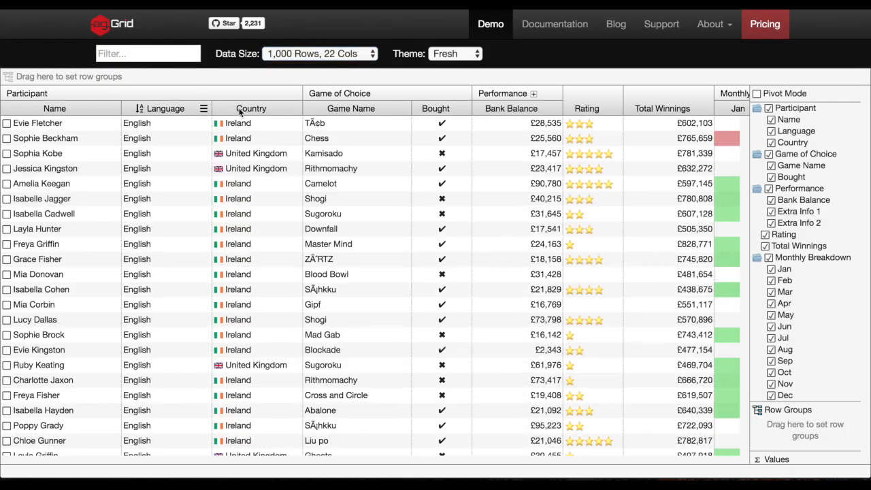
click(251, 108)
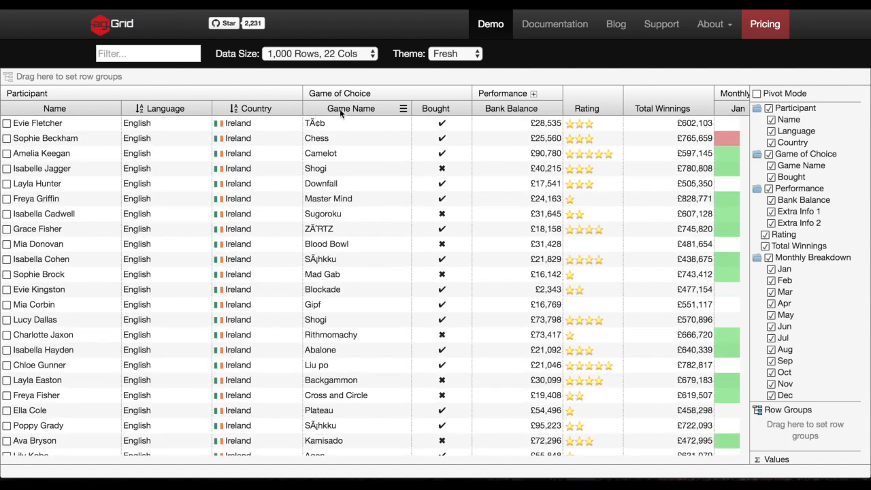
click(352, 108)
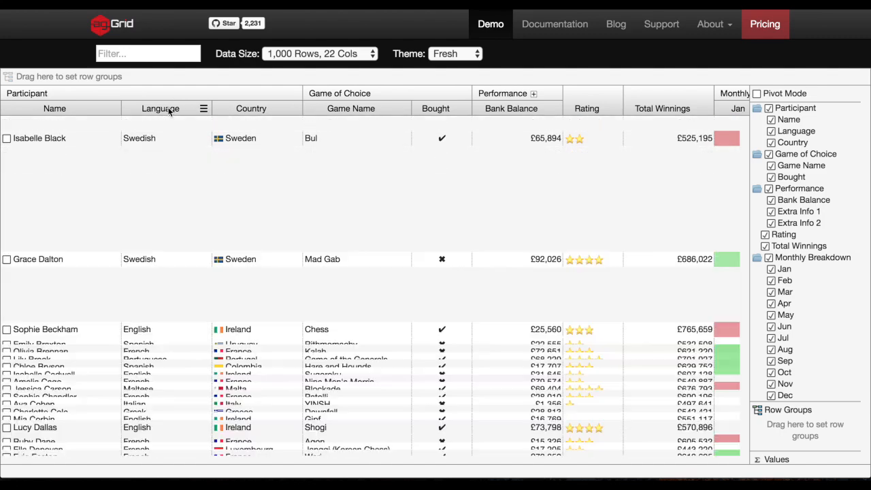
Reset the Country filter, then filter Bank Balance over £50,000 and remove it.
click(316, 108)
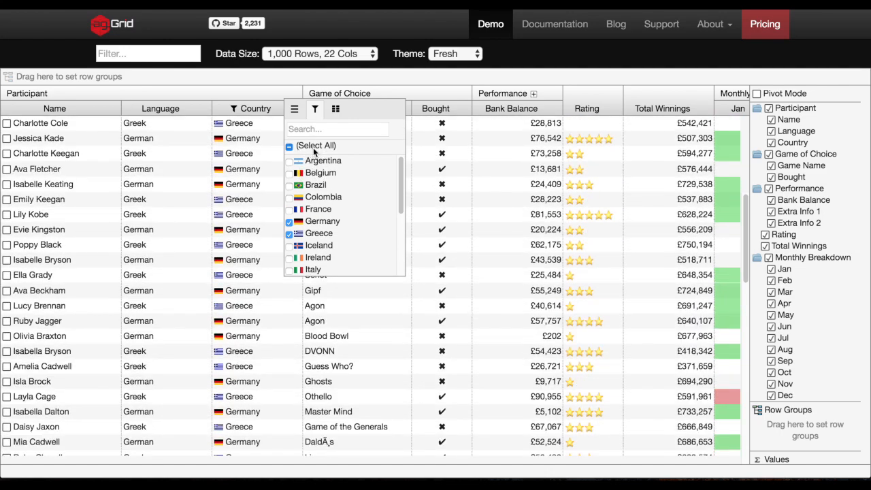
click(290, 146)
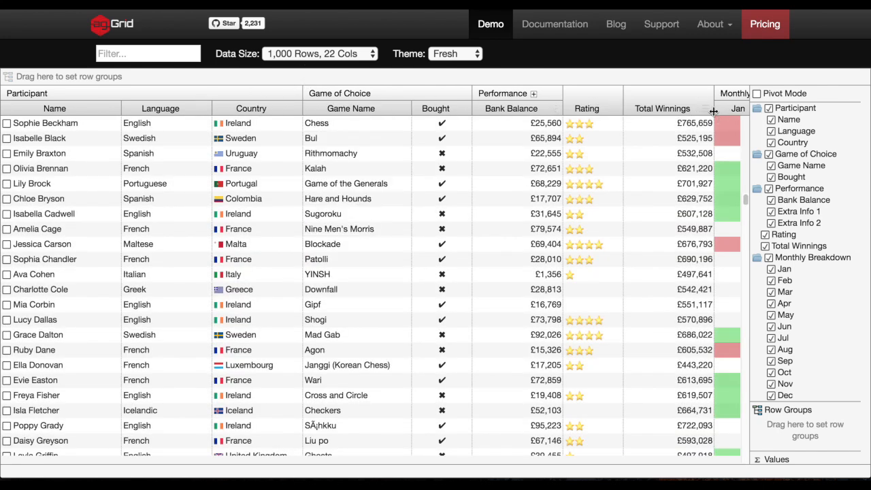
click(726, 110)
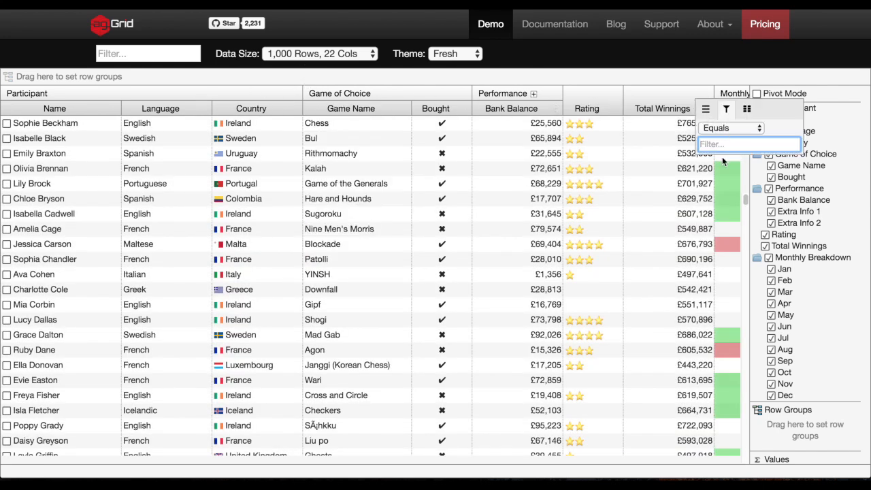
click(555, 109)
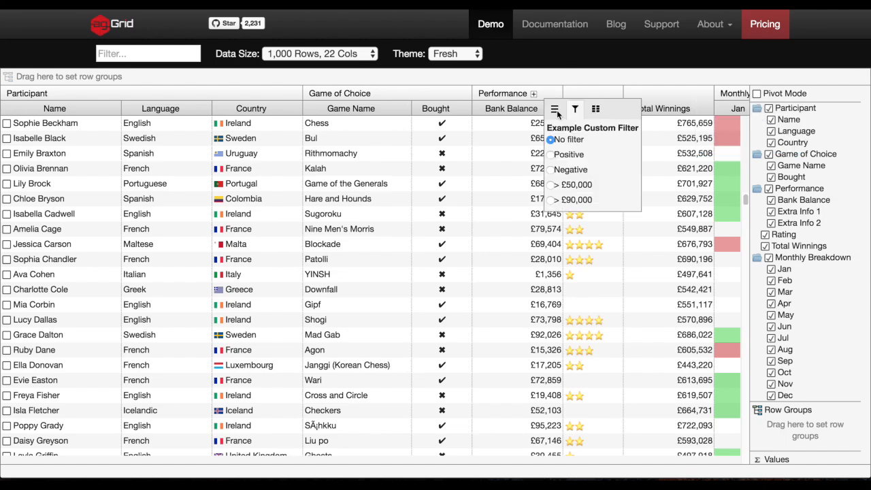
click(550, 155)
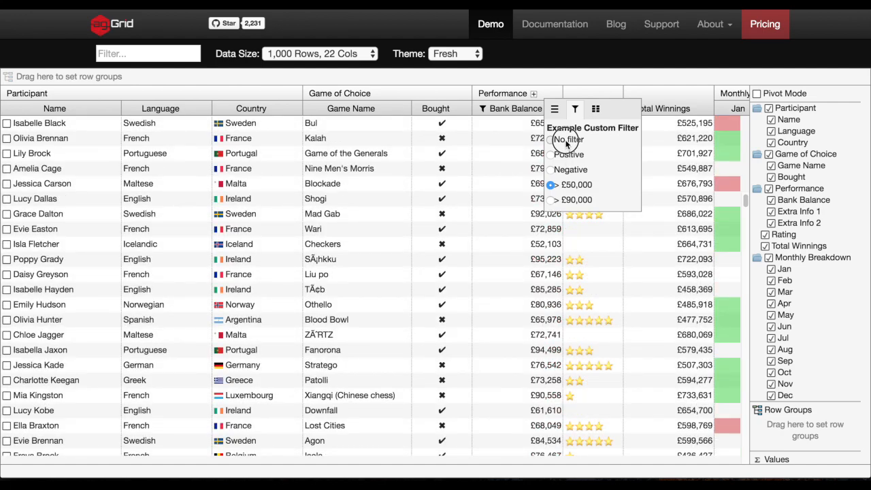
click(148, 53)
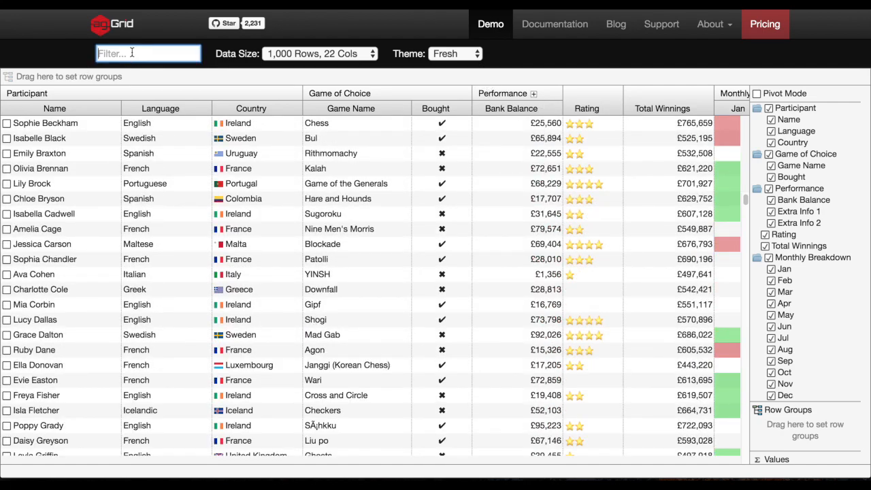
Quick-search for 'ire', clear the search, then expand a group row.
text(ire)
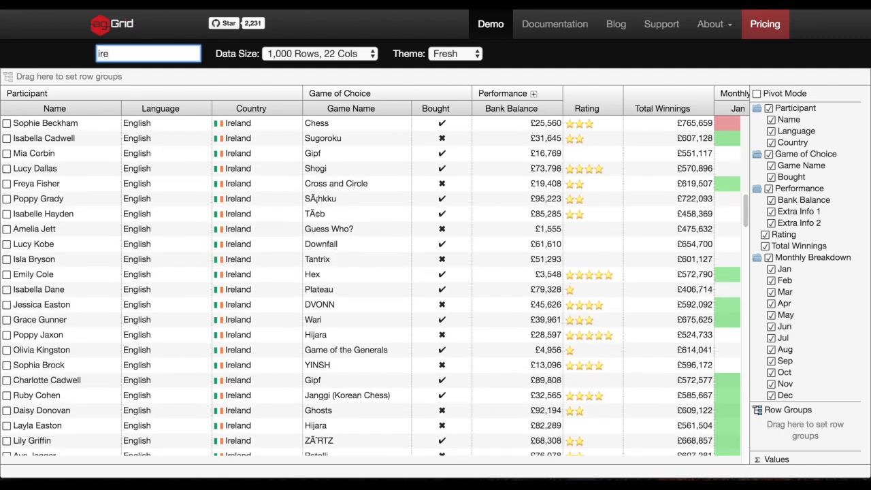
click(148, 53)
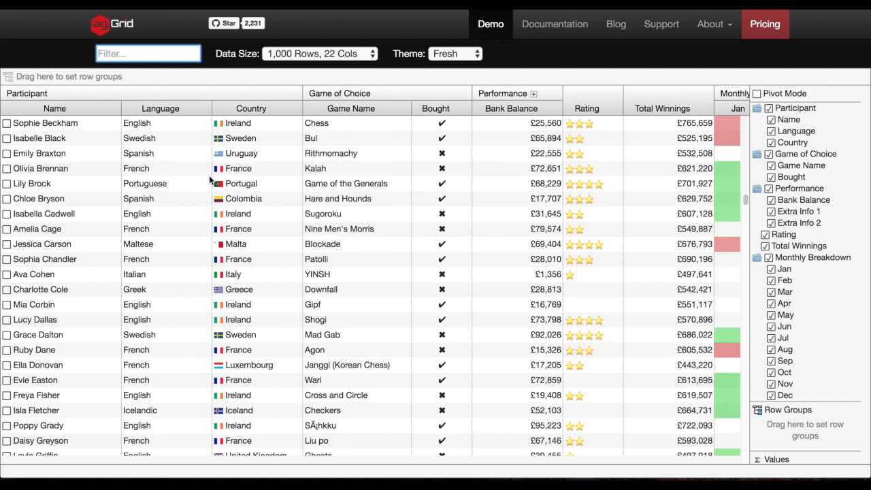
mouse_move(250, 109)
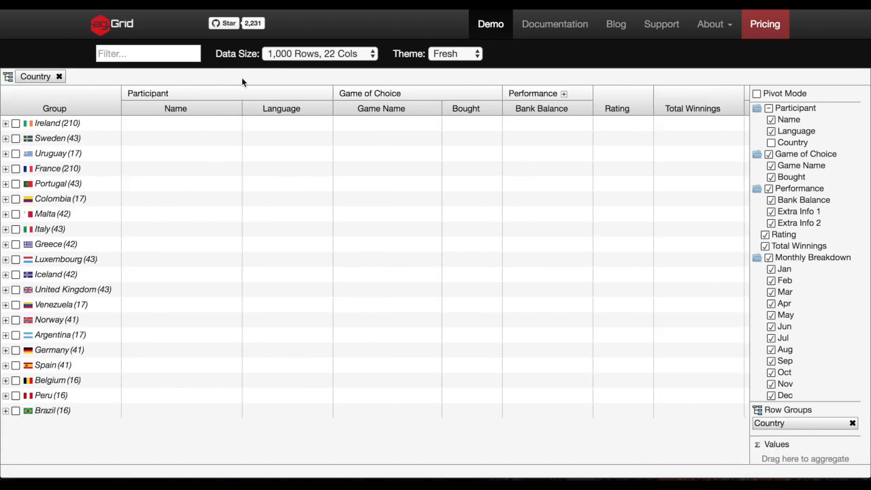
mouse_move(693, 153)
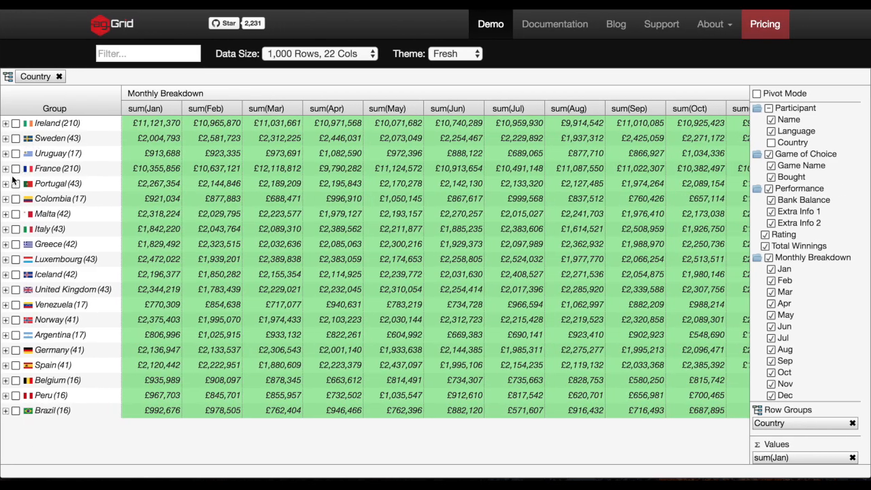
click(6, 168)
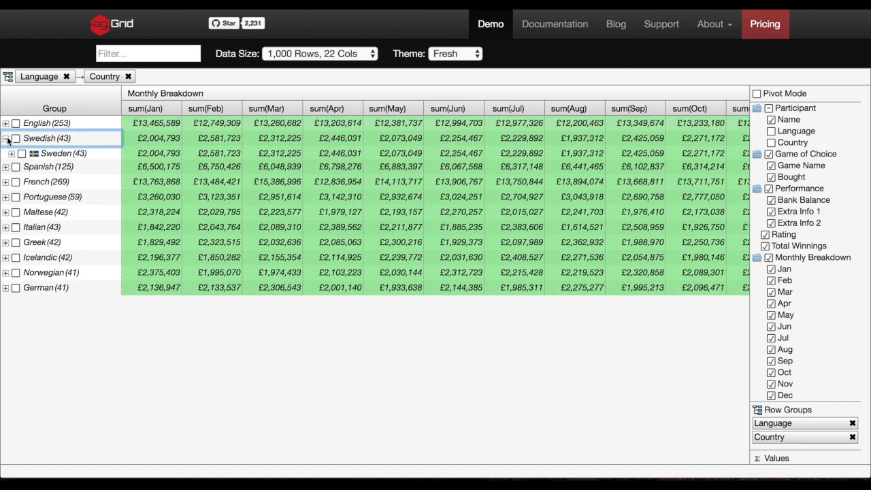
Expand and collapse the Spanish group, then open the Swedish group down to Sweden.
click(5, 166)
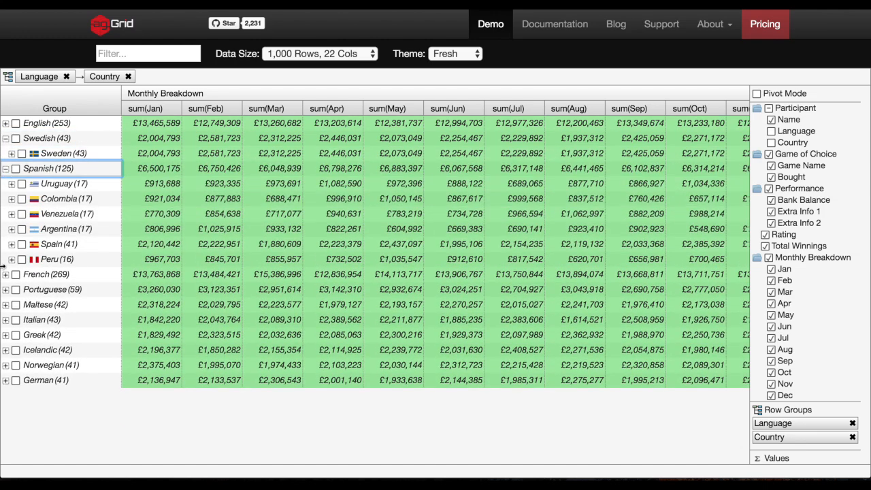
click(5, 275)
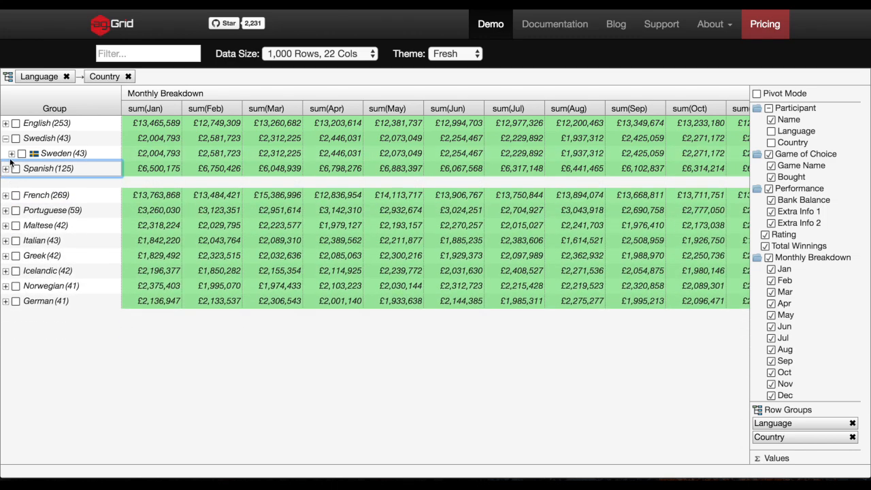
click(11, 153)
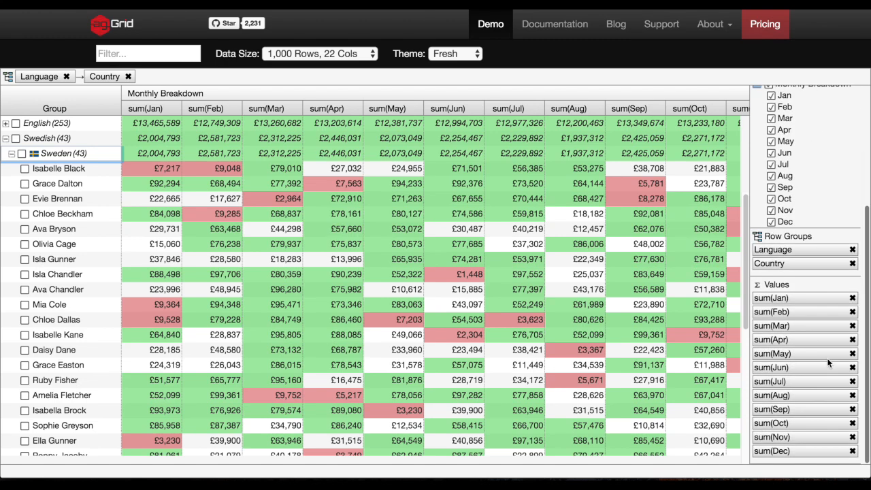
mouse_move(797, 304)
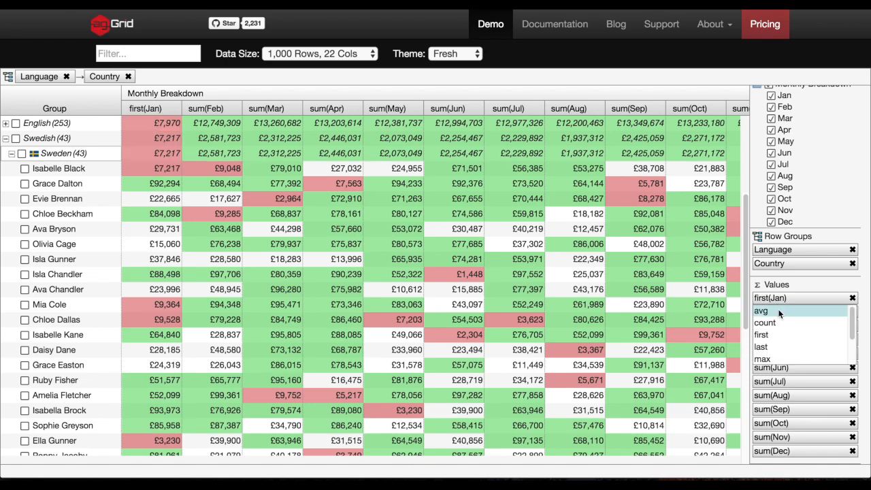
mouse_move(779, 322)
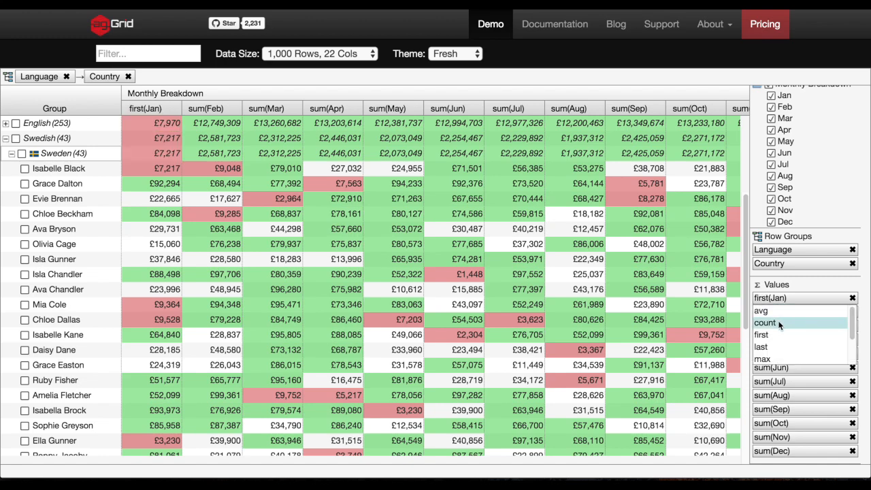
Open the sum(Jan) chip's aggregation options to change the January function.
click(757, 93)
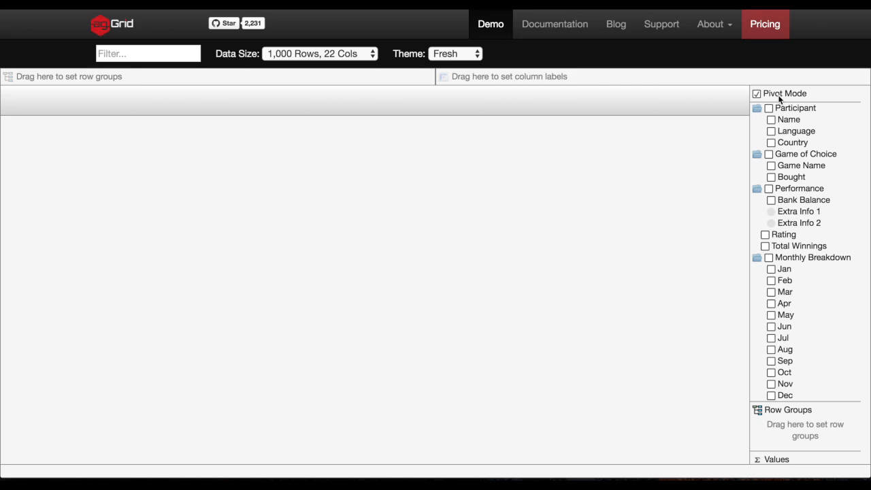
mouse_move(788, 137)
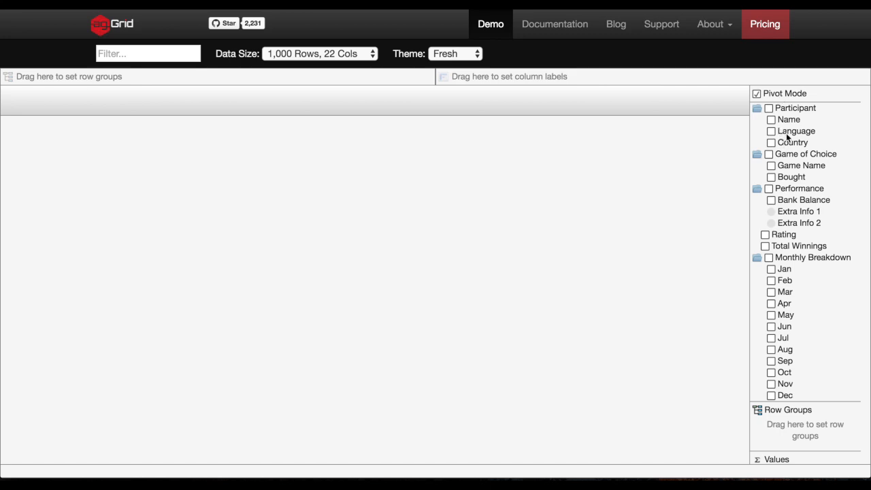
Pivot columns by Language and add summed Total Winnings as the value.
click(771, 131)
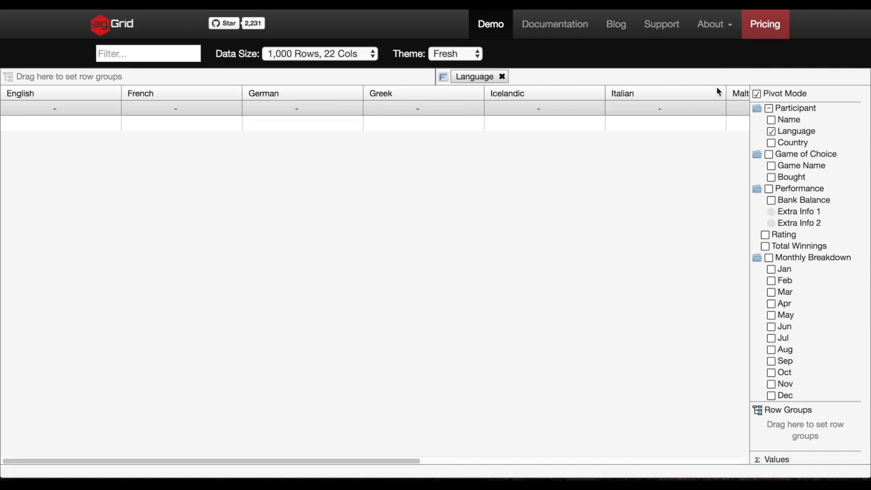
mouse_move(97, 120)
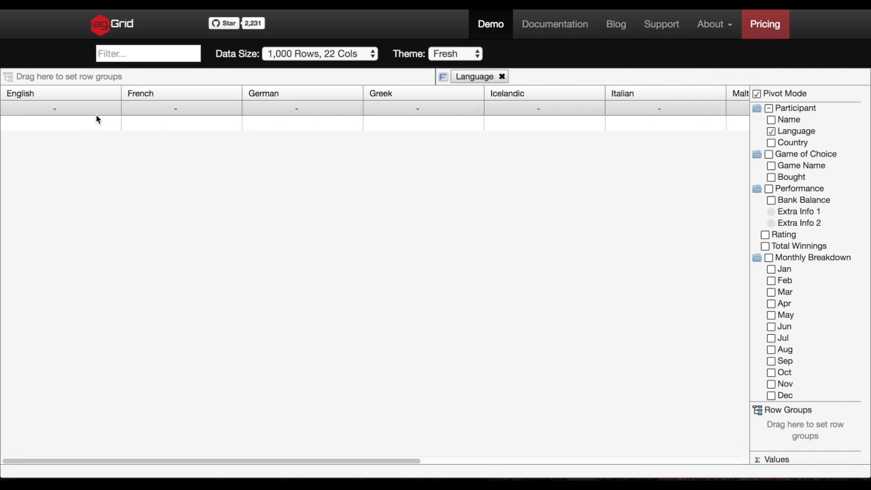
mouse_move(695, 212)
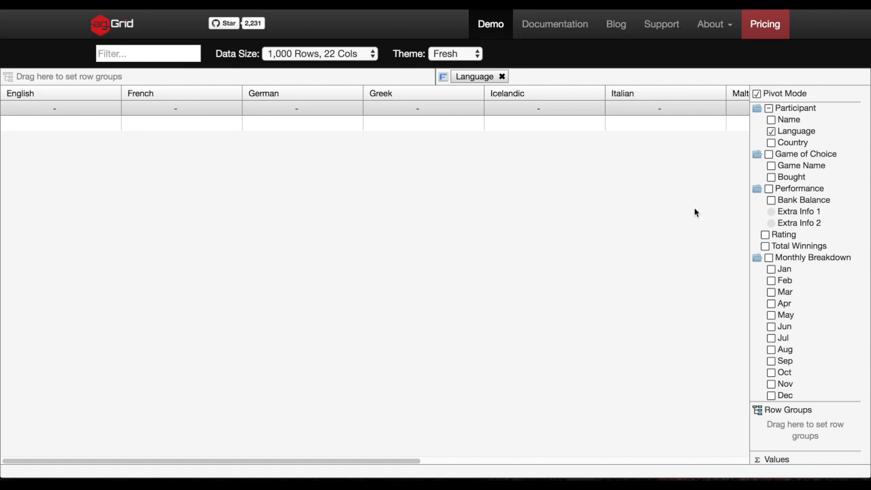
mouse_move(787, 249)
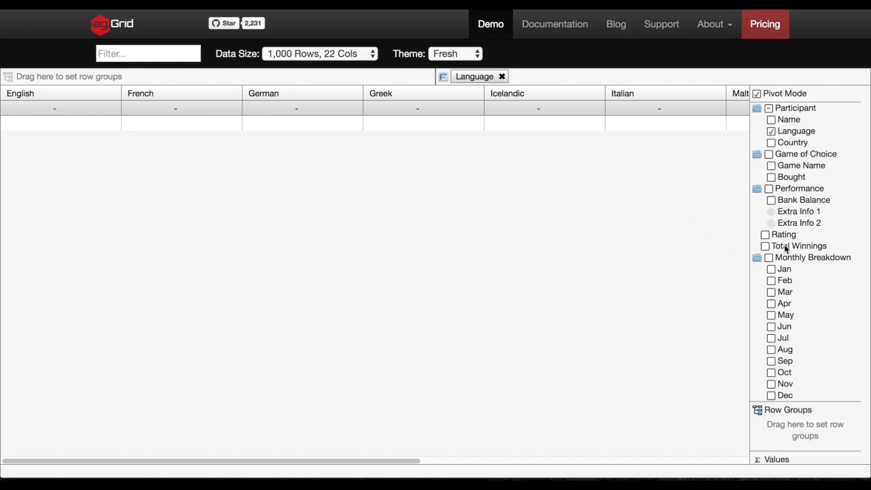
click(765, 246)
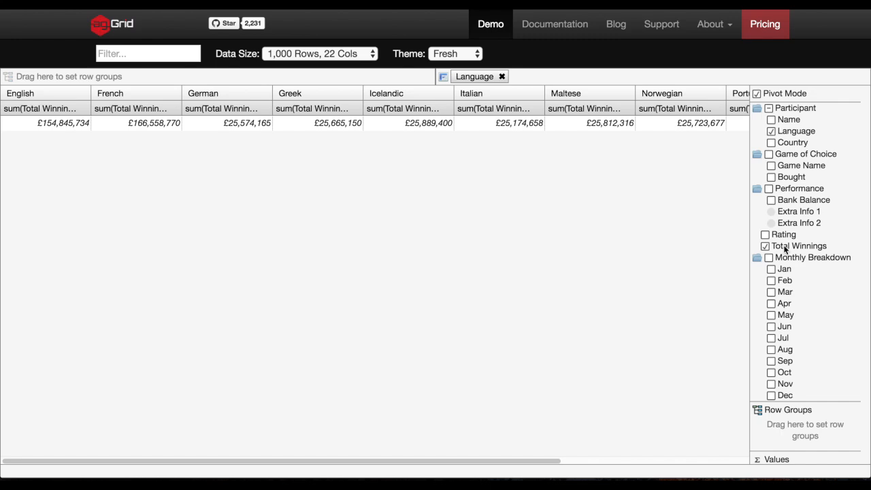
mouse_move(781, 234)
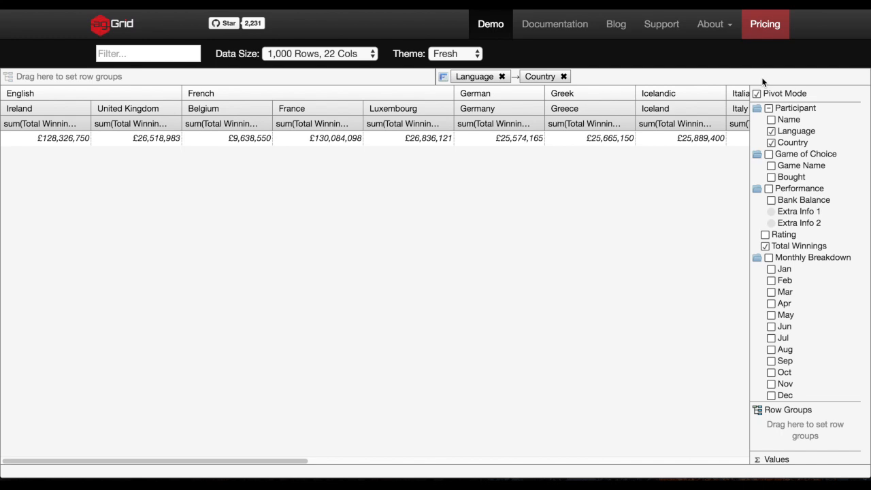
mouse_move(4, 44)
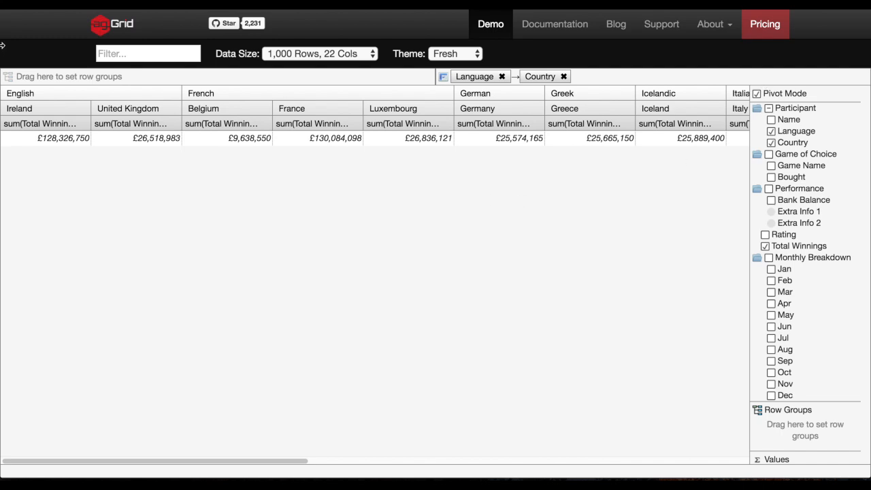
mouse_move(82, 117)
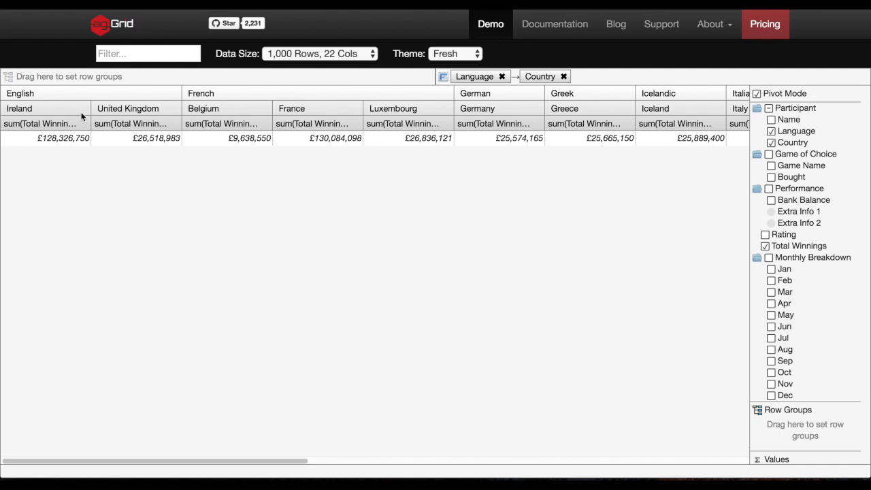
mouse_move(85, 104)
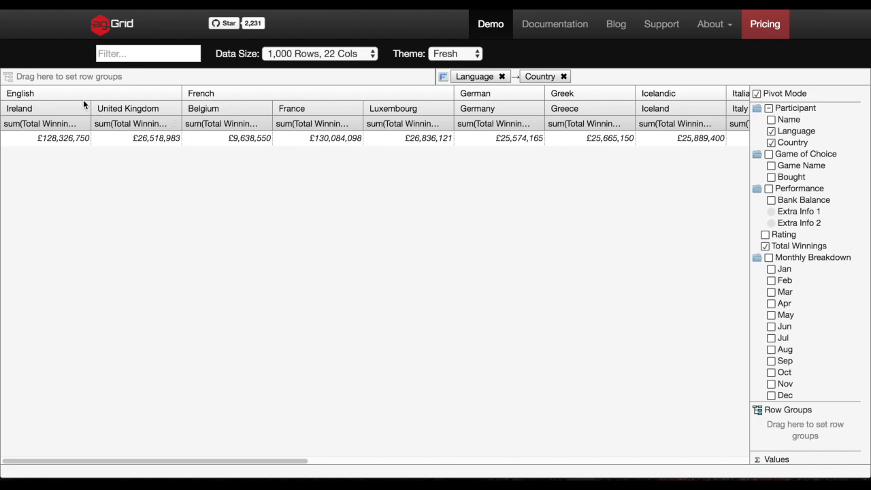
mouse_move(519, 261)
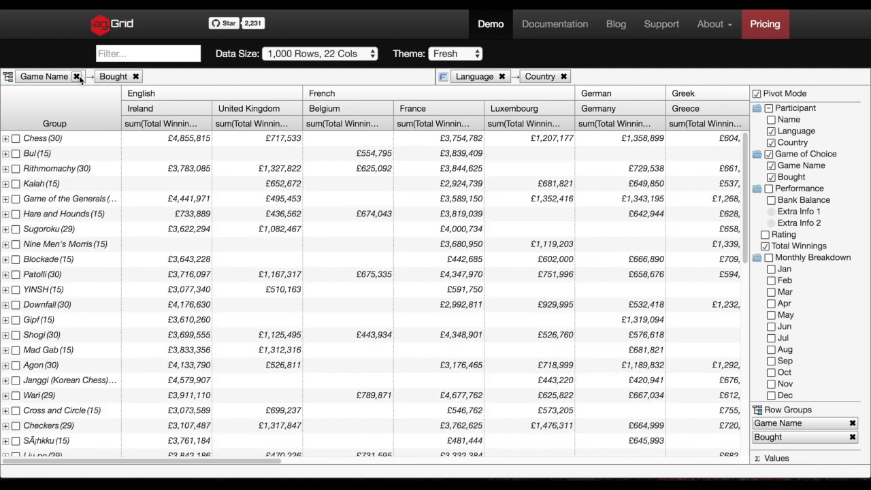
Toggle a group row in the Game Name and Bought grouping.
click(6, 259)
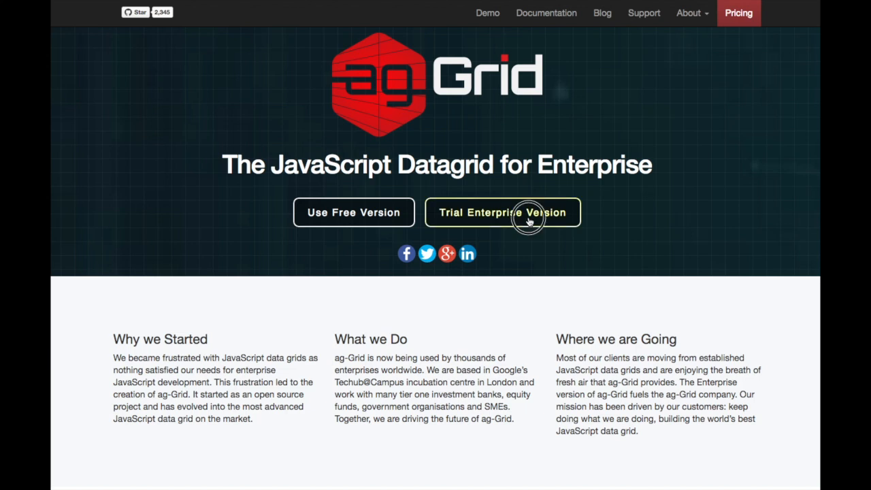
Open the Trial Enterprise Version request page from the ag-Grid home page.
click(502, 212)
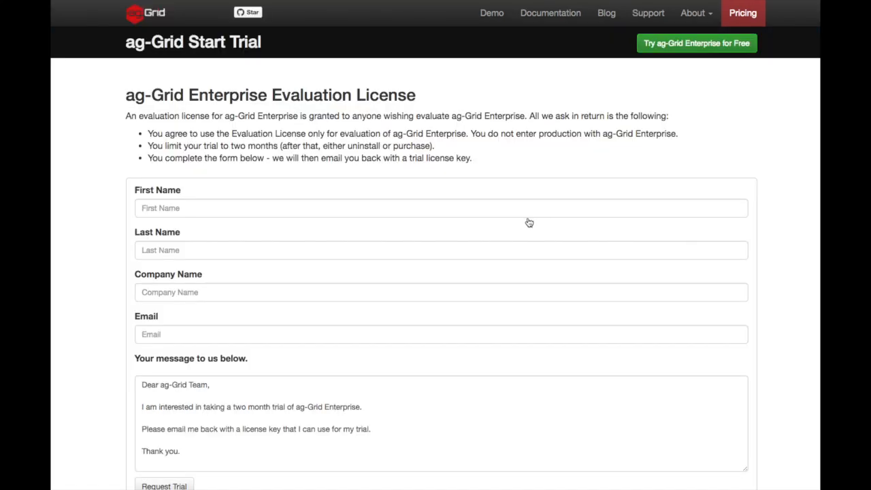